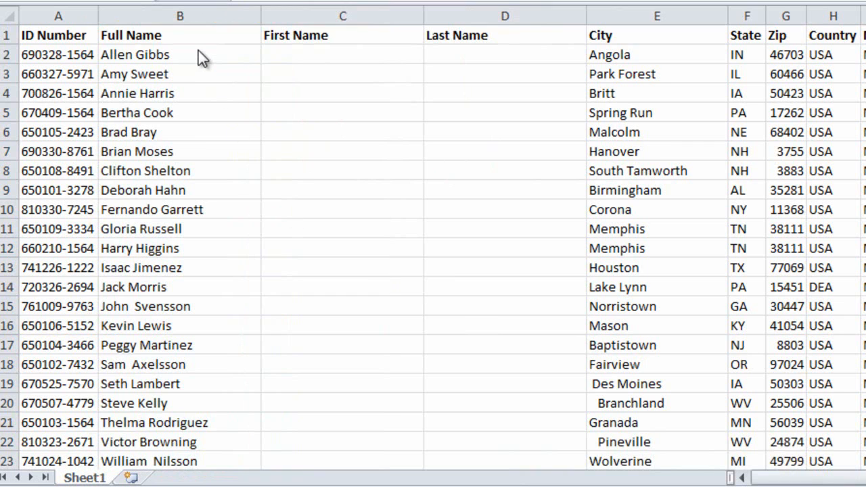
- Select the whole Full Name column B and launch Text to Columns from the Data tab
{"action": "left_click", "coordinate": [179, 54]}
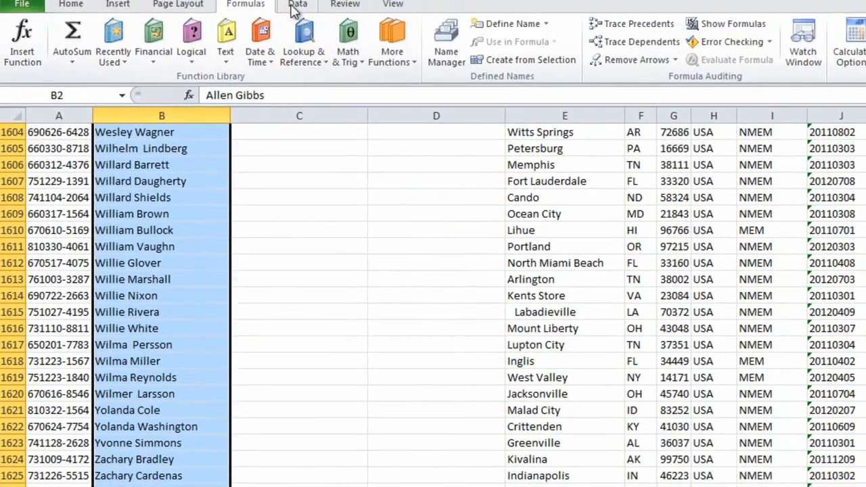
{"action": "left_click", "coordinate": [298, 6]}
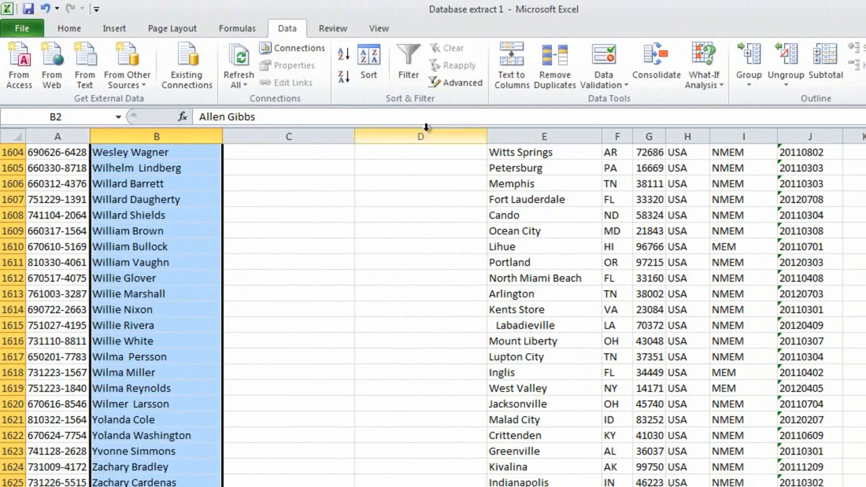
{"action": "left_click", "coordinate": [512, 65]}
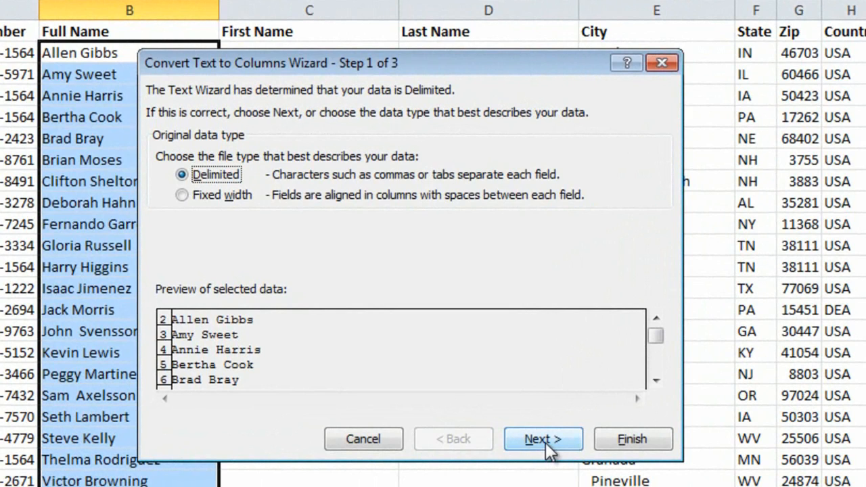
- Choose Space as the delimiter and begin pointing the destination at First Name ($C$2)
{"action": "left_click", "coordinate": [543, 439]}
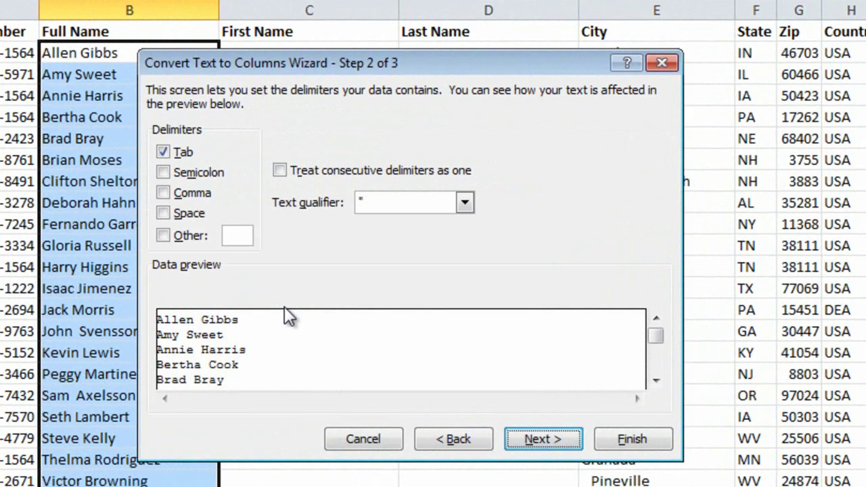
{"action": "mouse_move", "coordinate": [252, 284]}
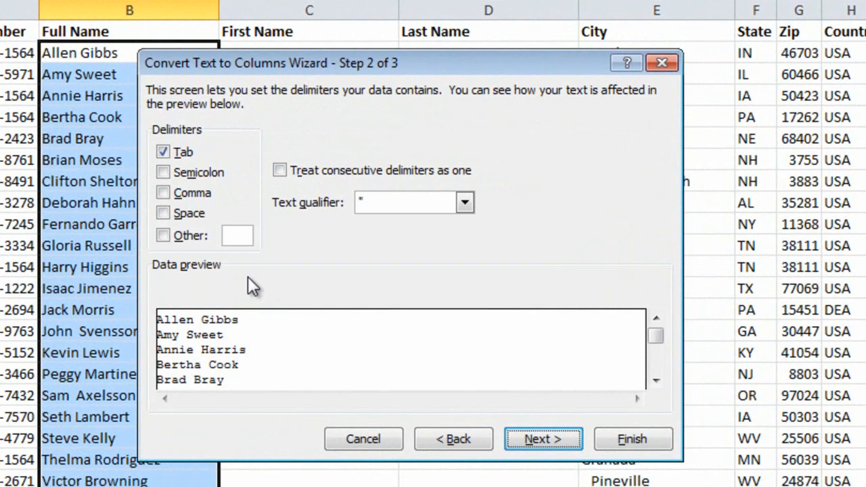
{"action": "mouse_move", "coordinate": [233, 268]}
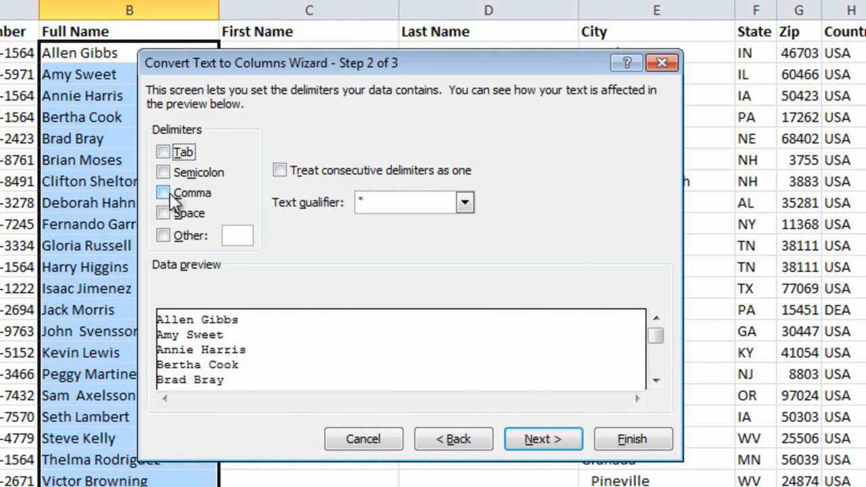
{"action": "left_click", "coordinate": [163, 213]}
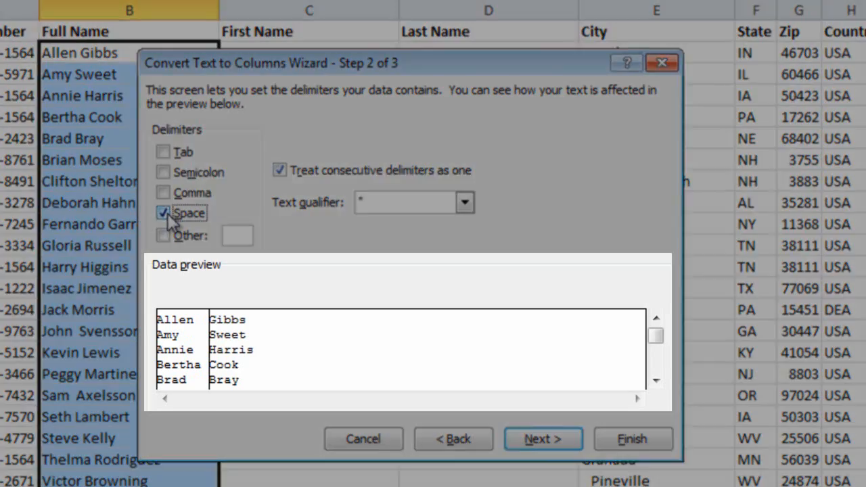
{"action": "mouse_move", "coordinate": [318, 341]}
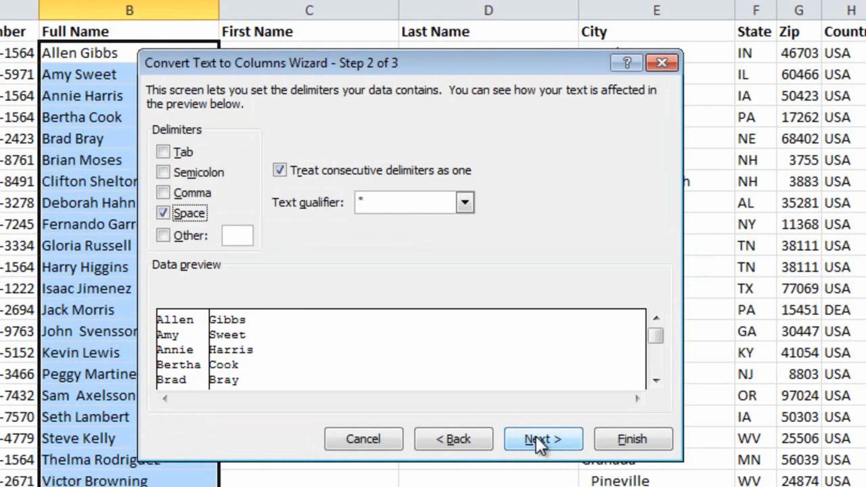
{"action": "left_click", "coordinate": [543, 439]}
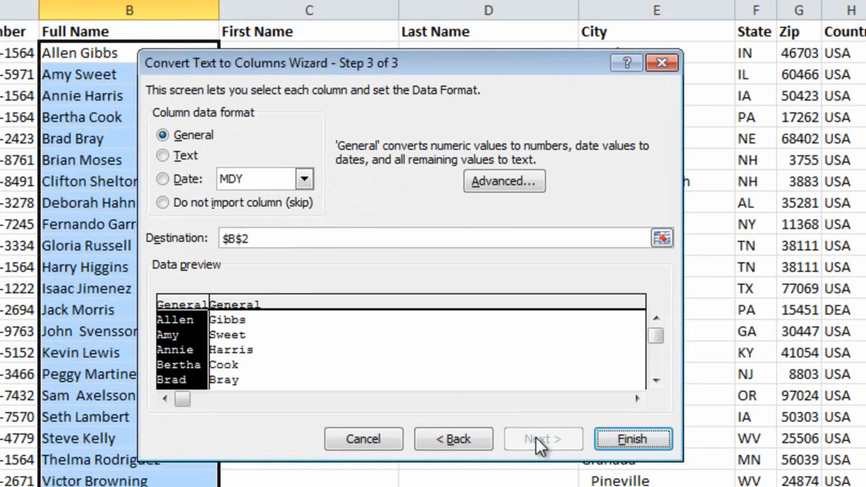
{"action": "mouse_move", "coordinate": [593, 239]}
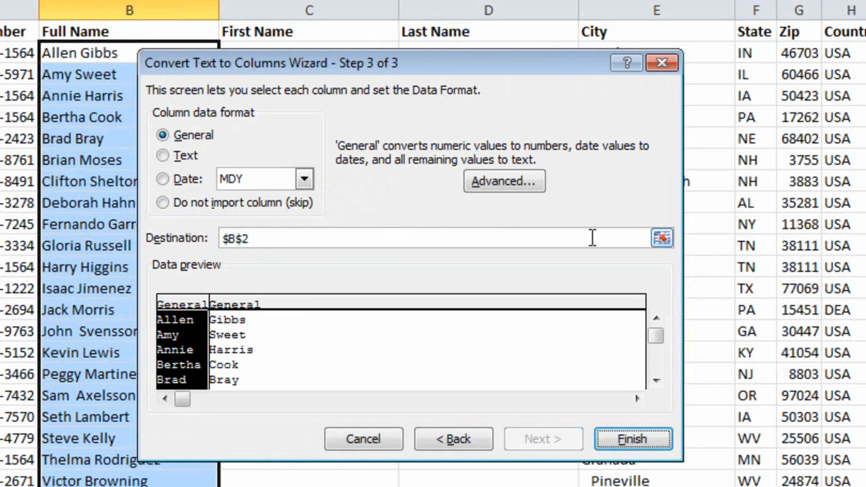
{"action": "left_click", "coordinate": [662, 238]}
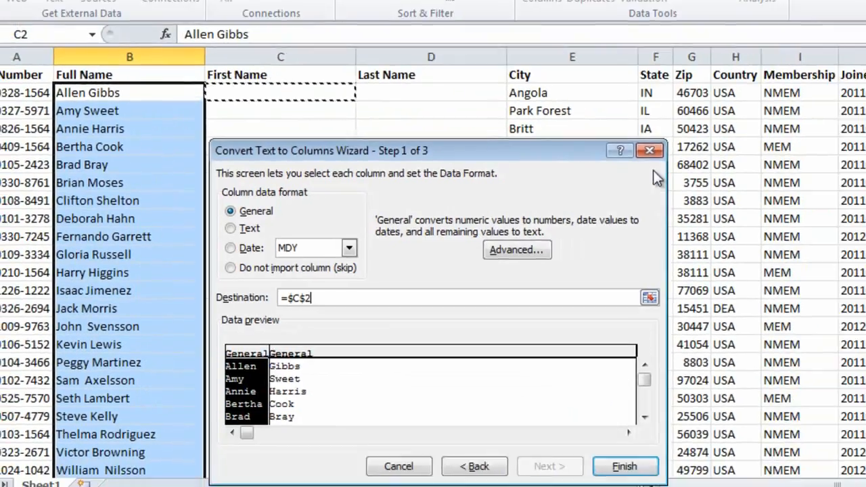
- Finish the wizard so First Name and Last Name fill with the split names
{"action": "left_click", "coordinate": [626, 465]}
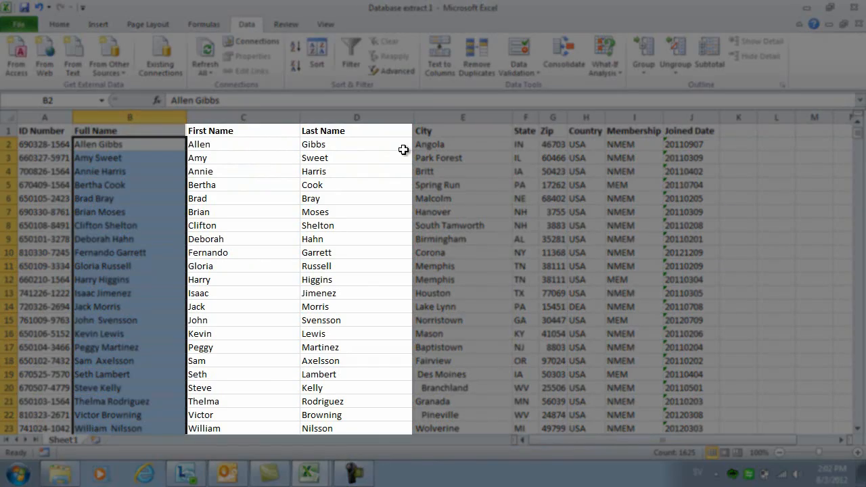
{"action": "mouse_move", "coordinate": [395, 315]}
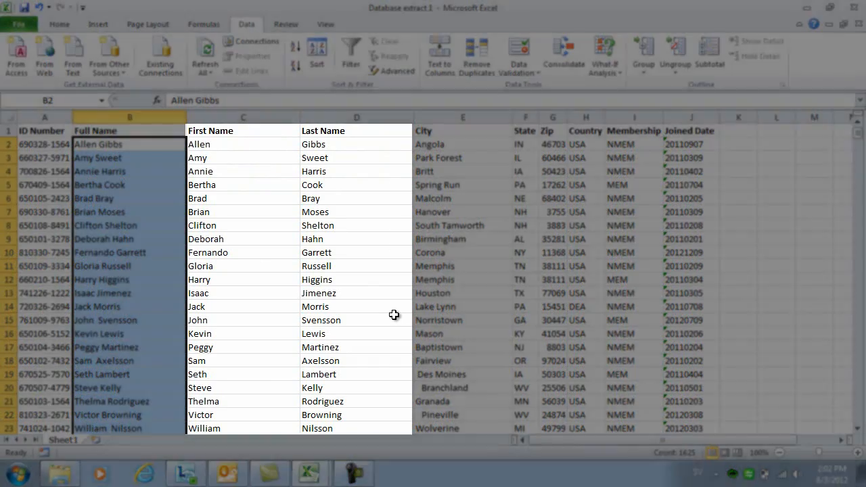